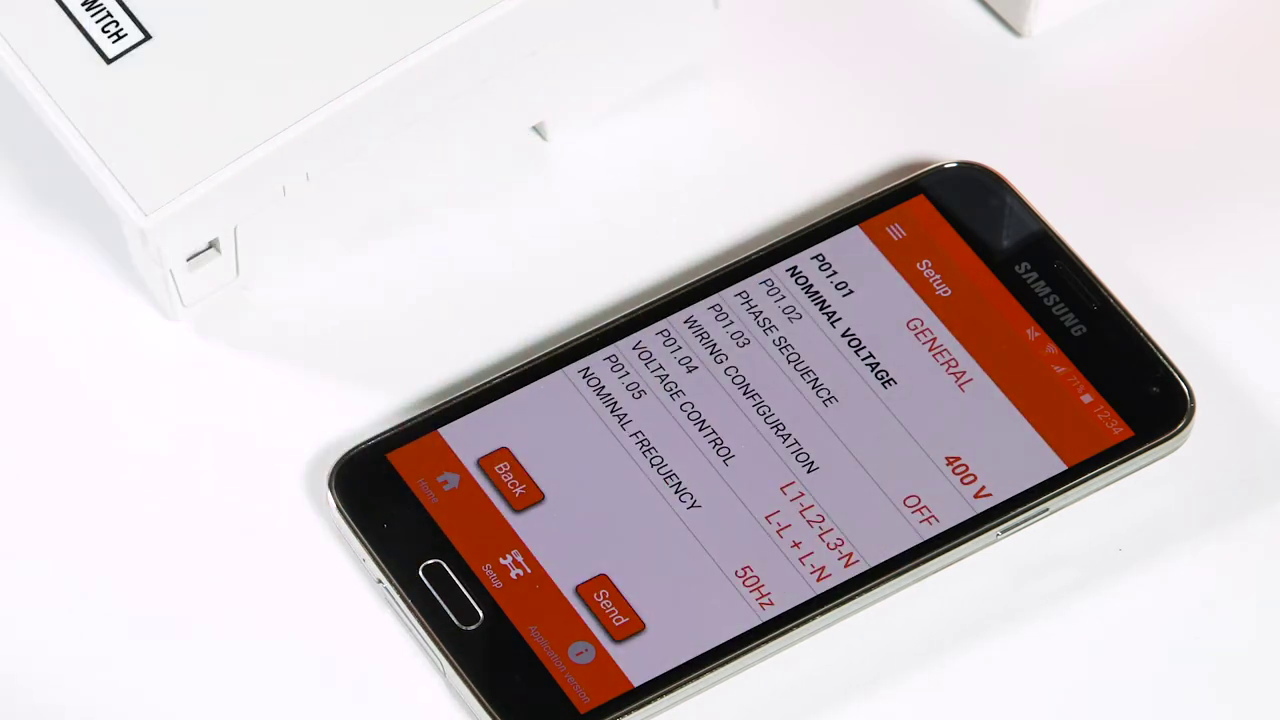
Step: Open the P01.03 Wiring Configuration editor showing L1-L2-L3-N
{"action": "left_click", "coordinate": [790, 356]}
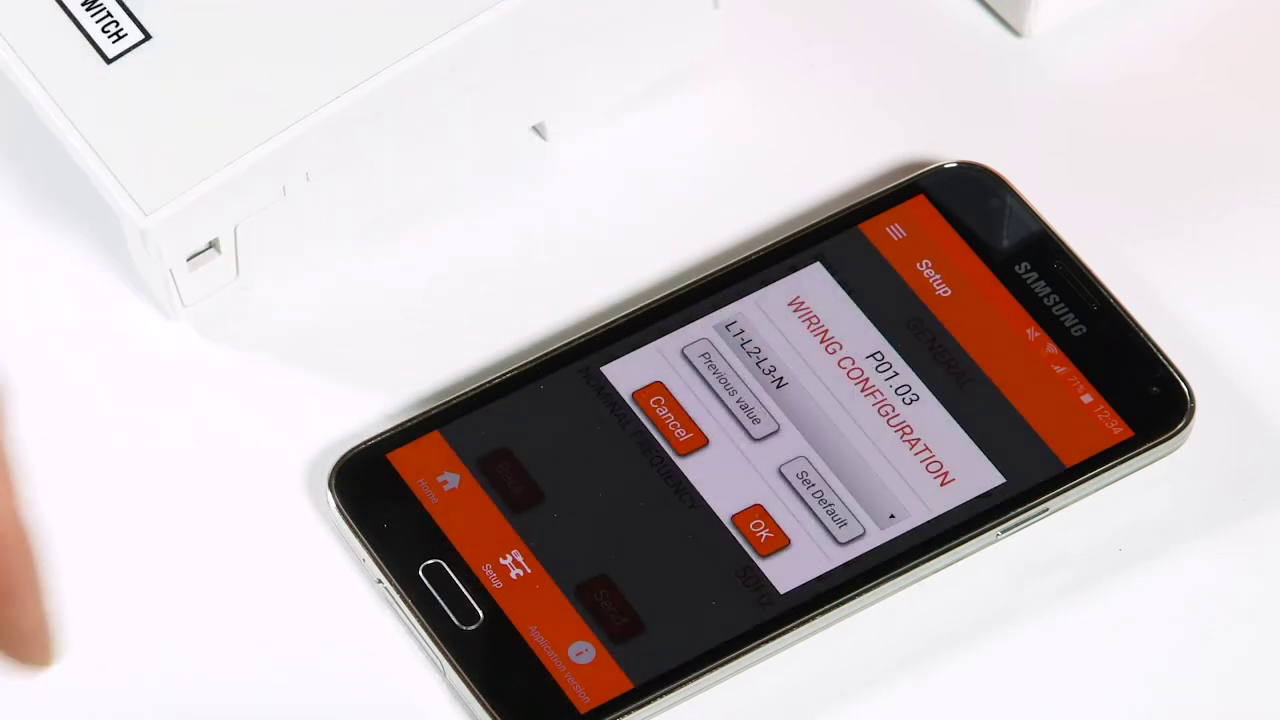